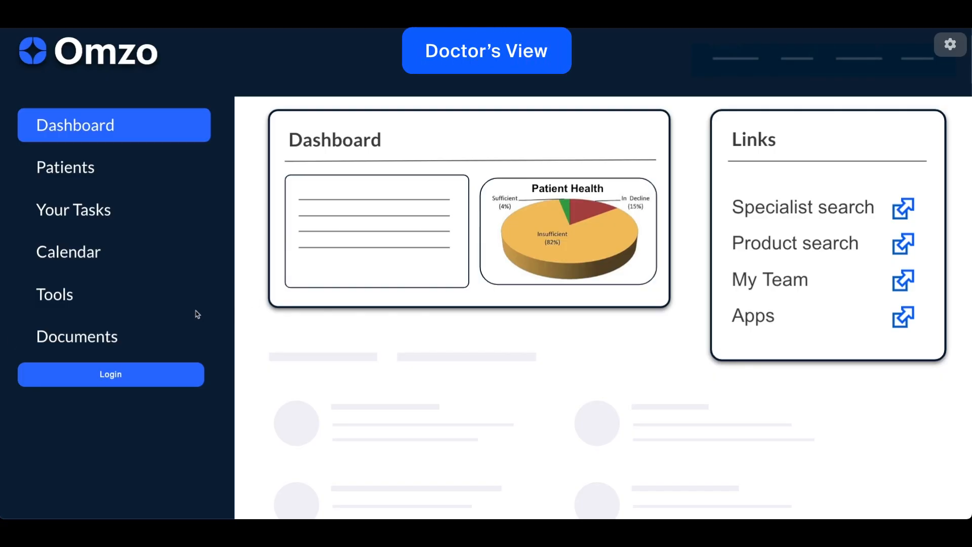
Log in as the doctor from the Doctor's View sidebar and switch to the patient's view
{"action": "left_click", "coordinate": [110, 375]}
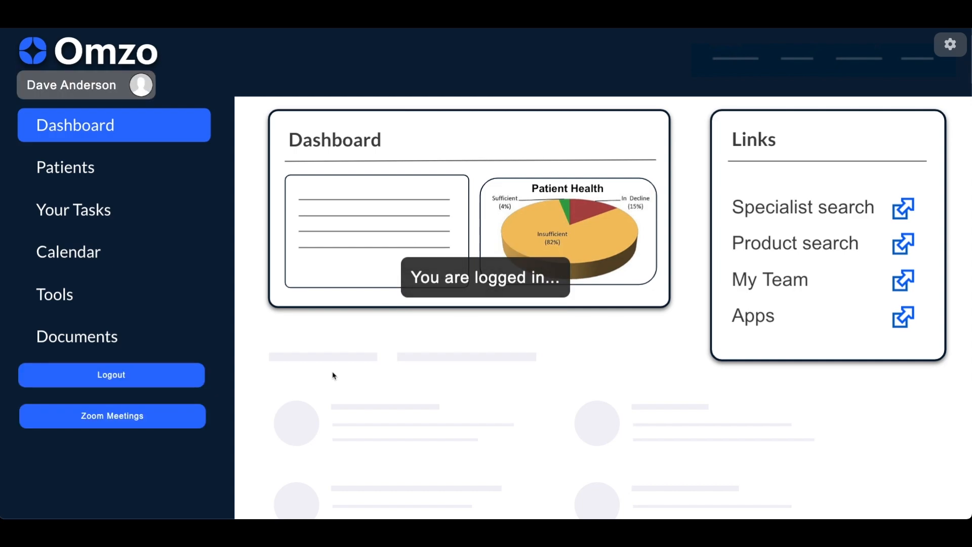
{"action": "left_click", "coordinate": [803, 206]}
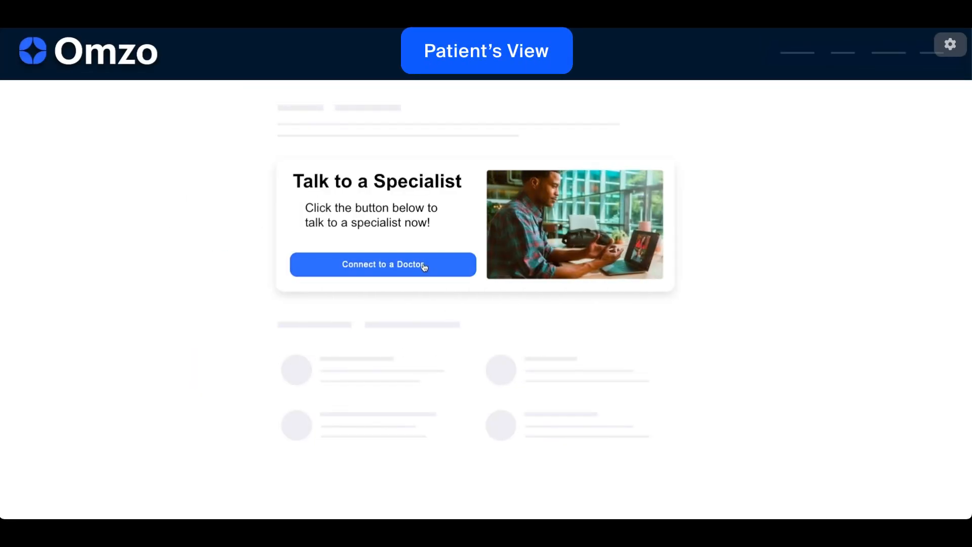
{"action": "left_click", "coordinate": [383, 265]}
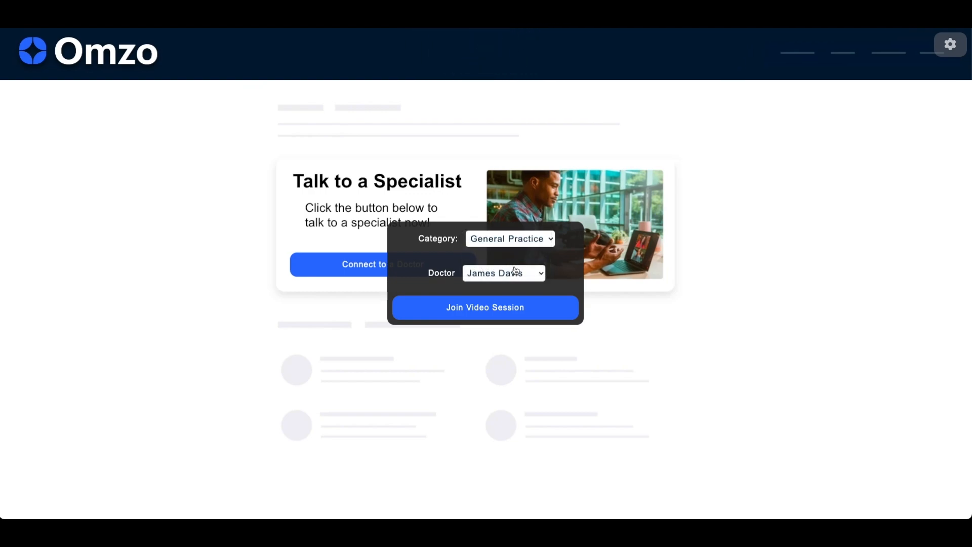
{"action": "left_click", "coordinate": [503, 274]}
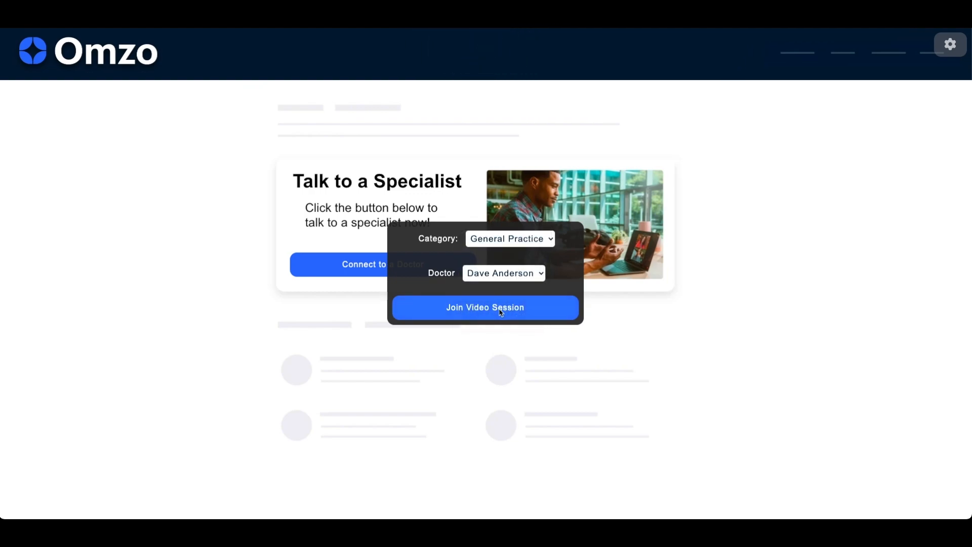
{"action": "left_click", "coordinate": [486, 307]}
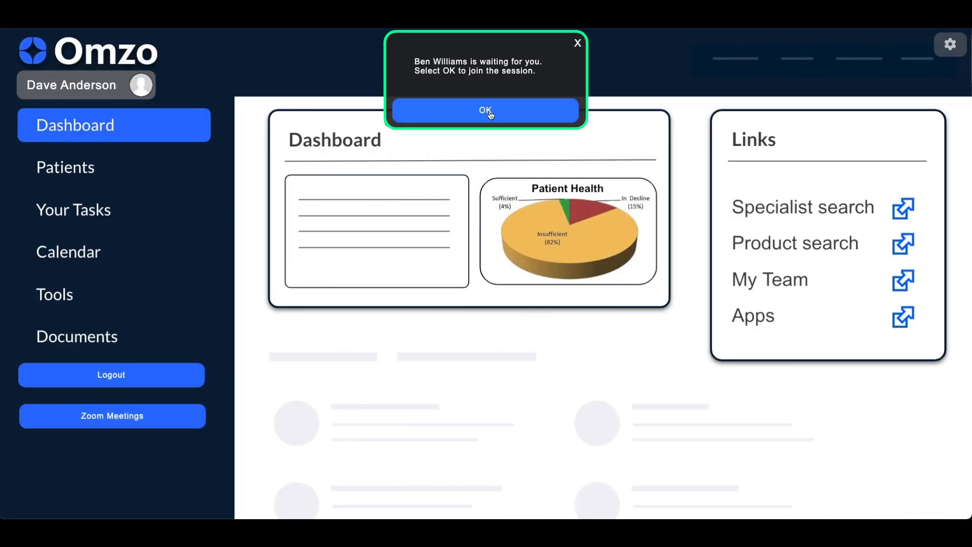
{"action": "left_click", "coordinate": [485, 110]}
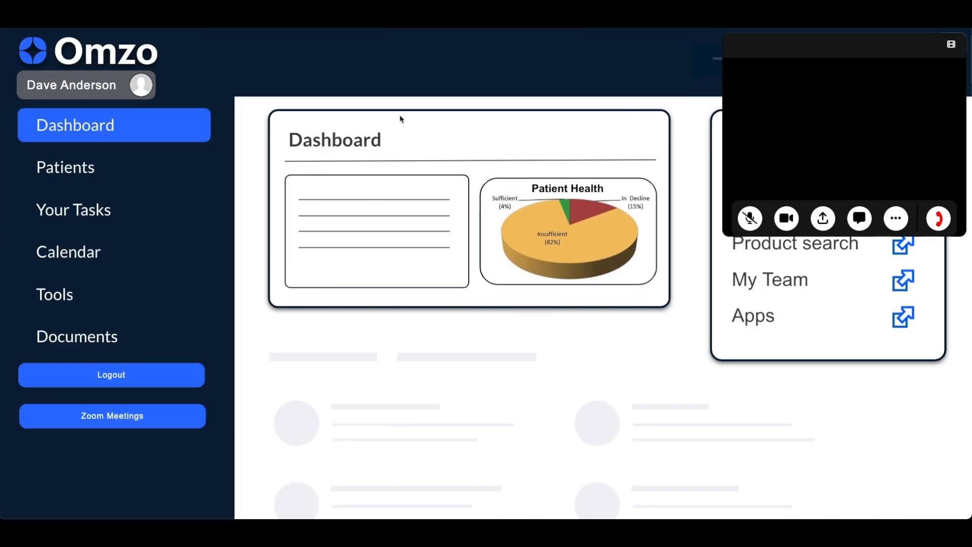
{"action": "left_click", "coordinate": [786, 218]}
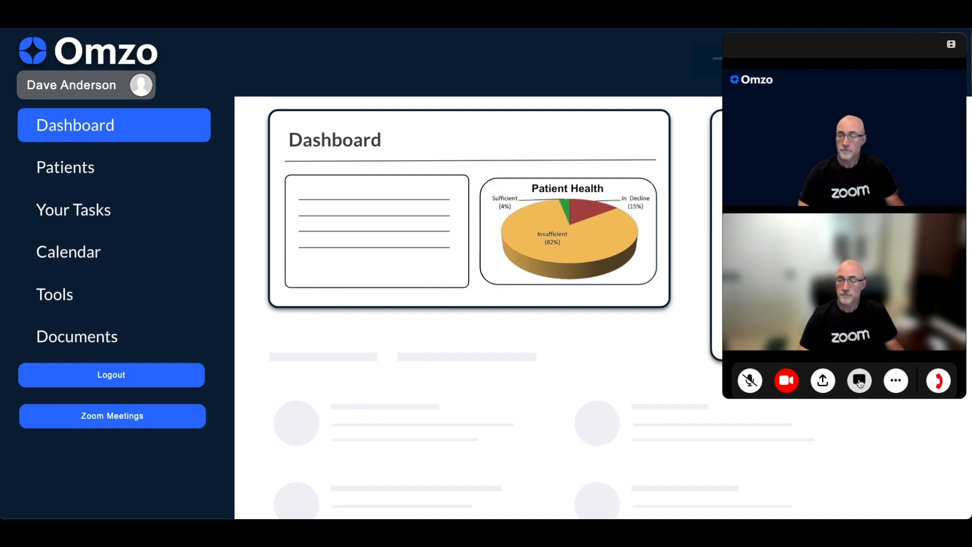
Send 'Hi Ben' in the session chat, reply from the patient side, then close the chat
{"action": "left_click", "coordinate": [859, 380]}
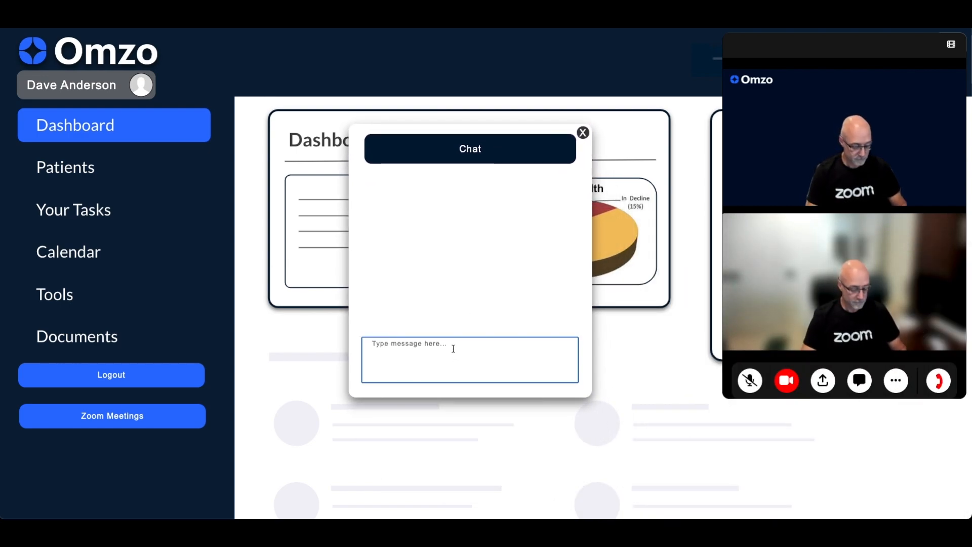
{"action": "type", "text": "Hi Ben"}
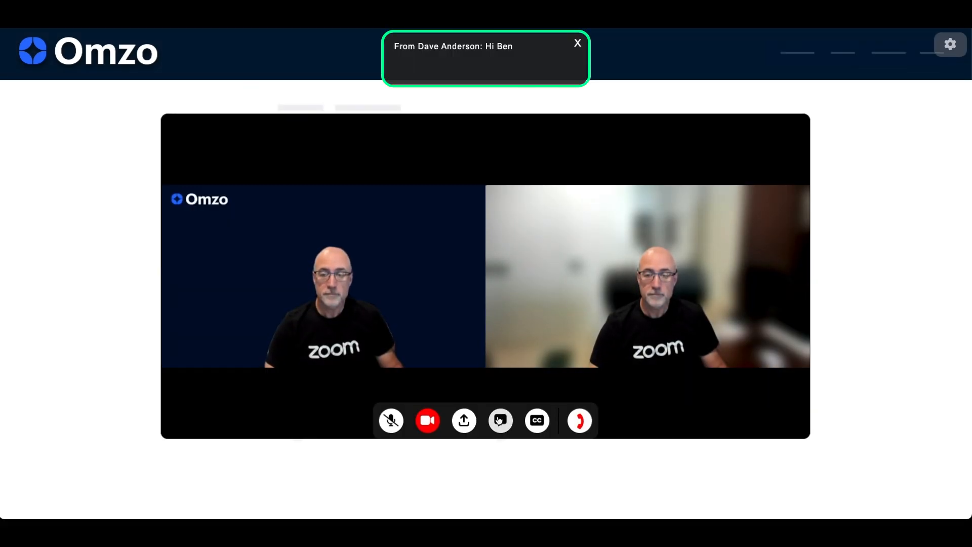
{"action": "left_click", "coordinate": [500, 420]}
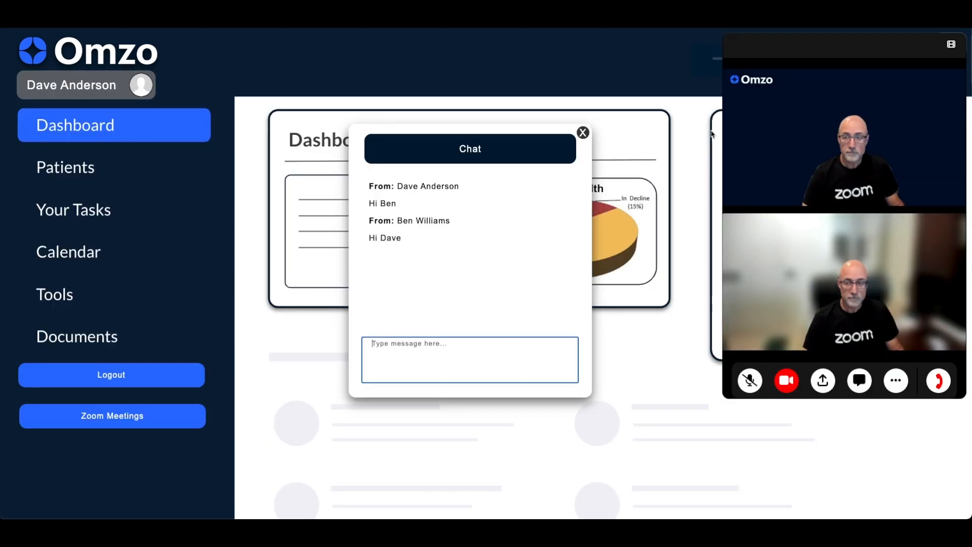
{"action": "left_click", "coordinate": [582, 132]}
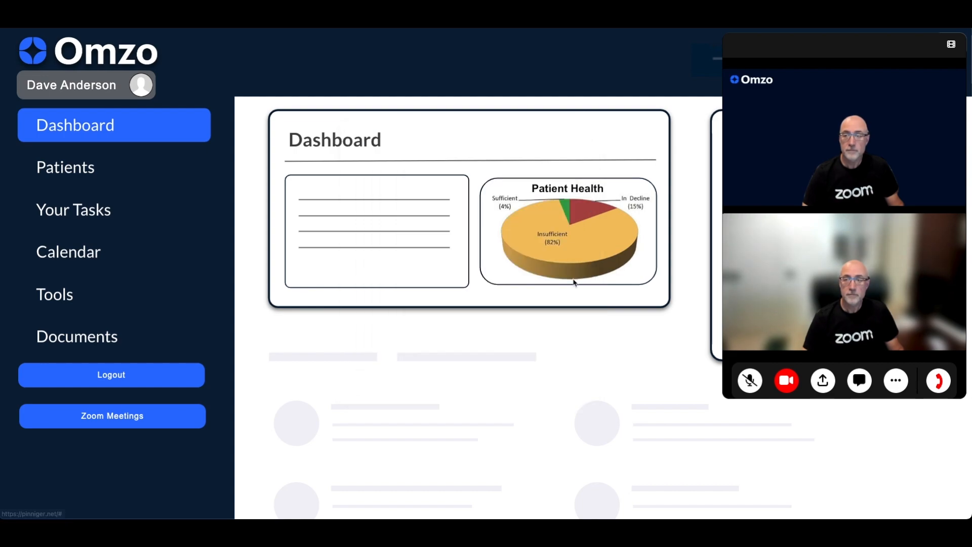
{"action": "left_click", "coordinate": [895, 380]}
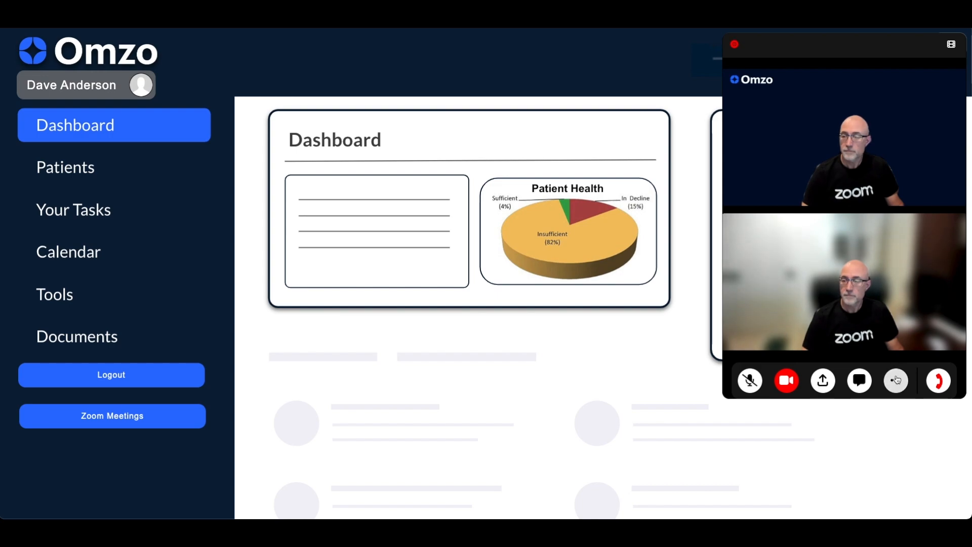
{"action": "left_click", "coordinate": [895, 380]}
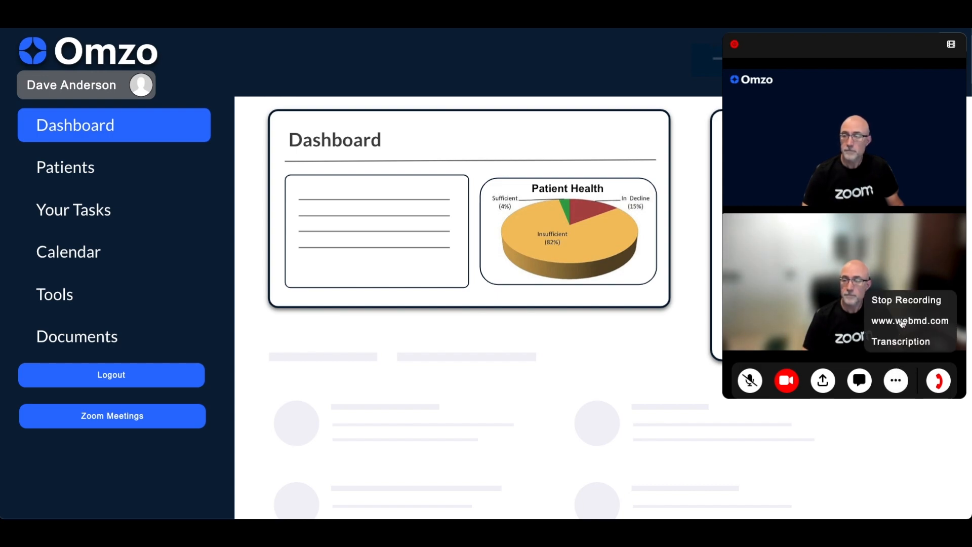
{"action": "left_click", "coordinate": [909, 321]}
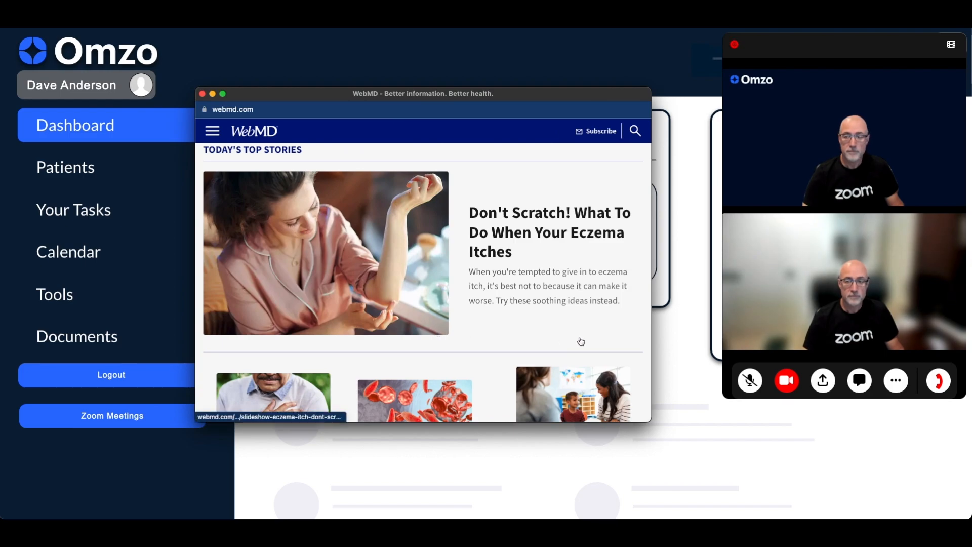
Share the doctor's screen with the patient
{"action": "left_click", "coordinate": [822, 380]}
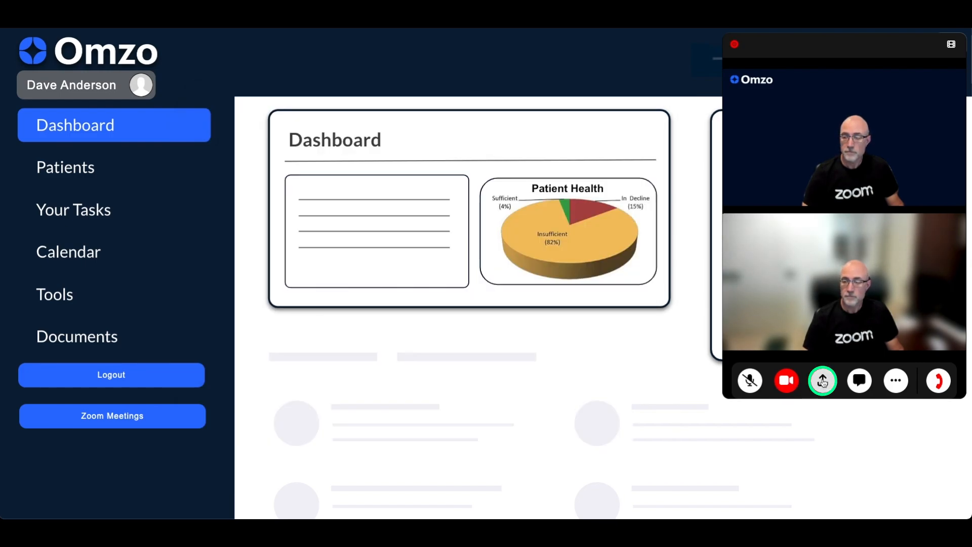
{"action": "left_click", "coordinate": [822, 380]}
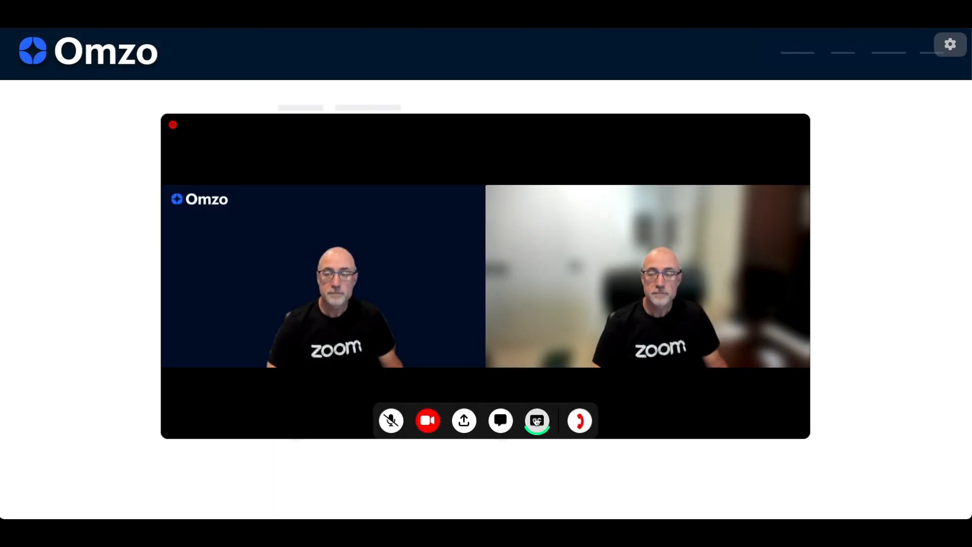
Enable live captions translated into German via the CC language setting
{"action": "left_click", "coordinate": [537, 421]}
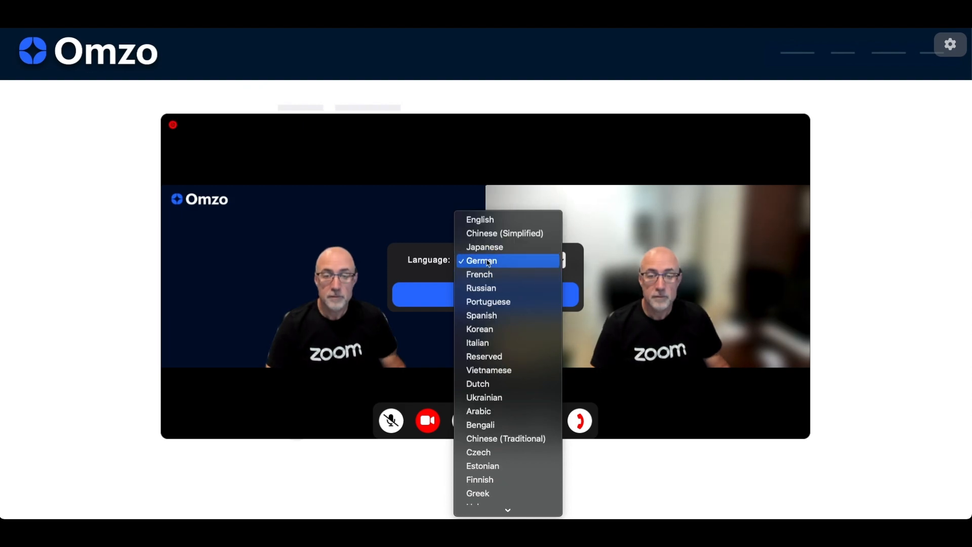
{"action": "left_click", "coordinate": [486, 261]}
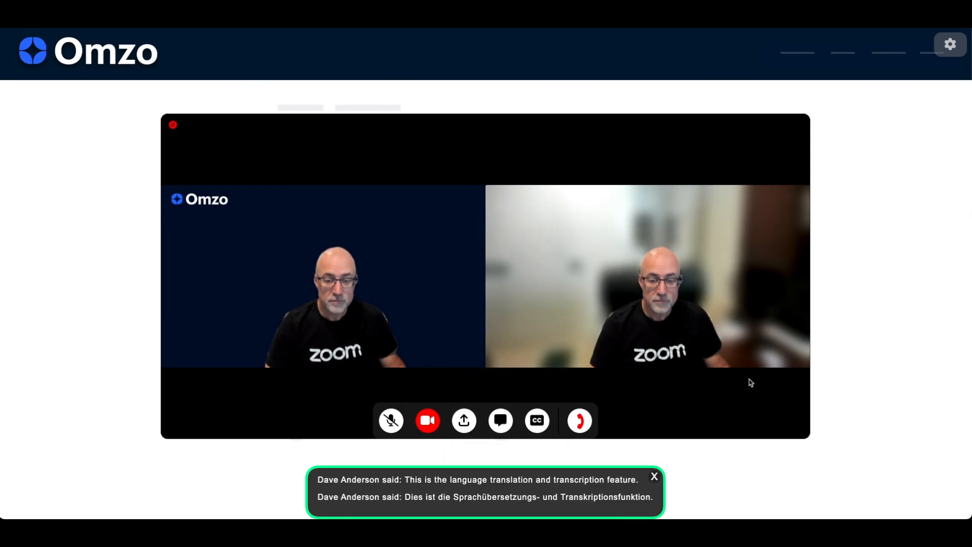